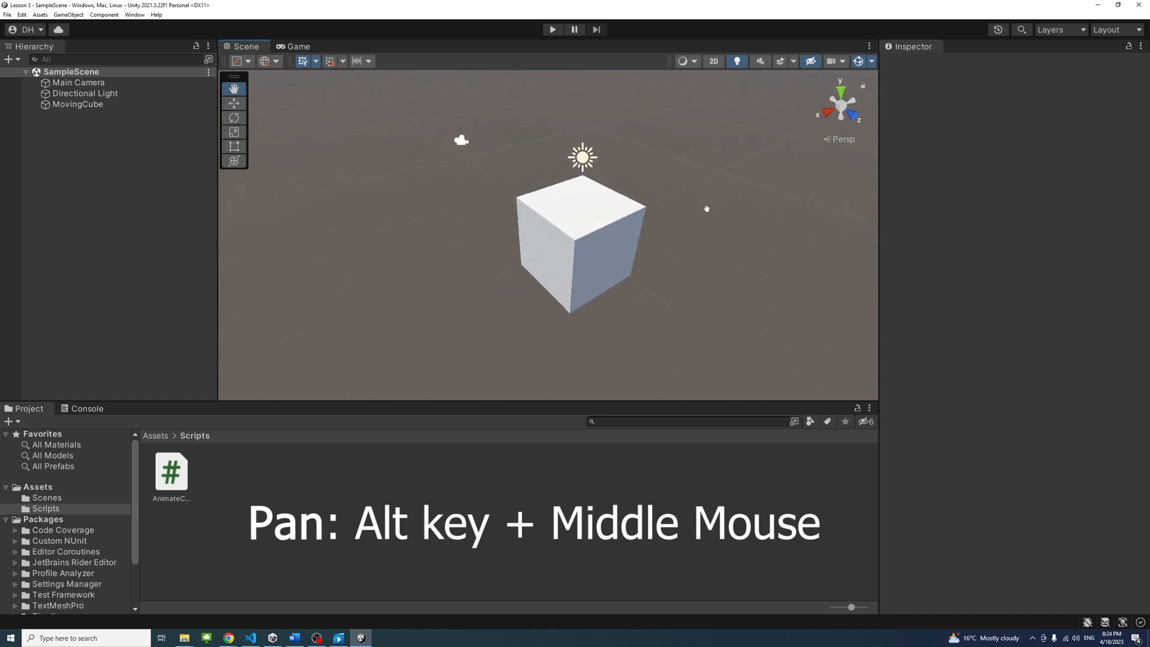
Pan the scene view back so the cube shows small in the centre
left_click_drag(706, 208, 525, 184)
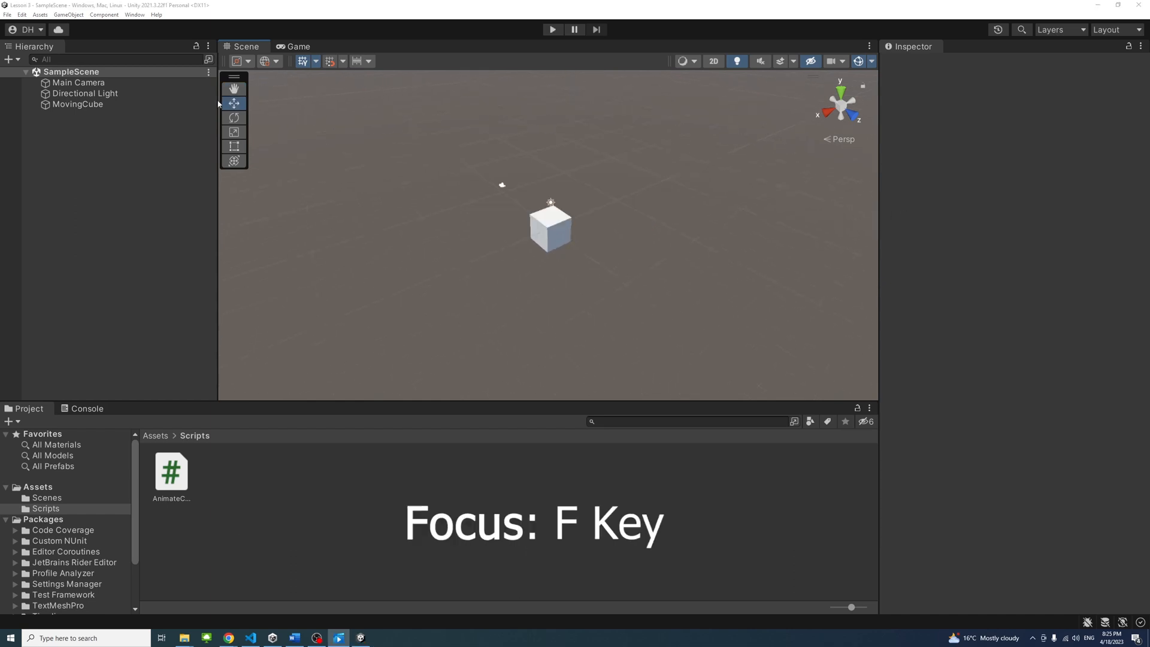
Select MovingCube in the Hierarchy
left_click(78, 104)
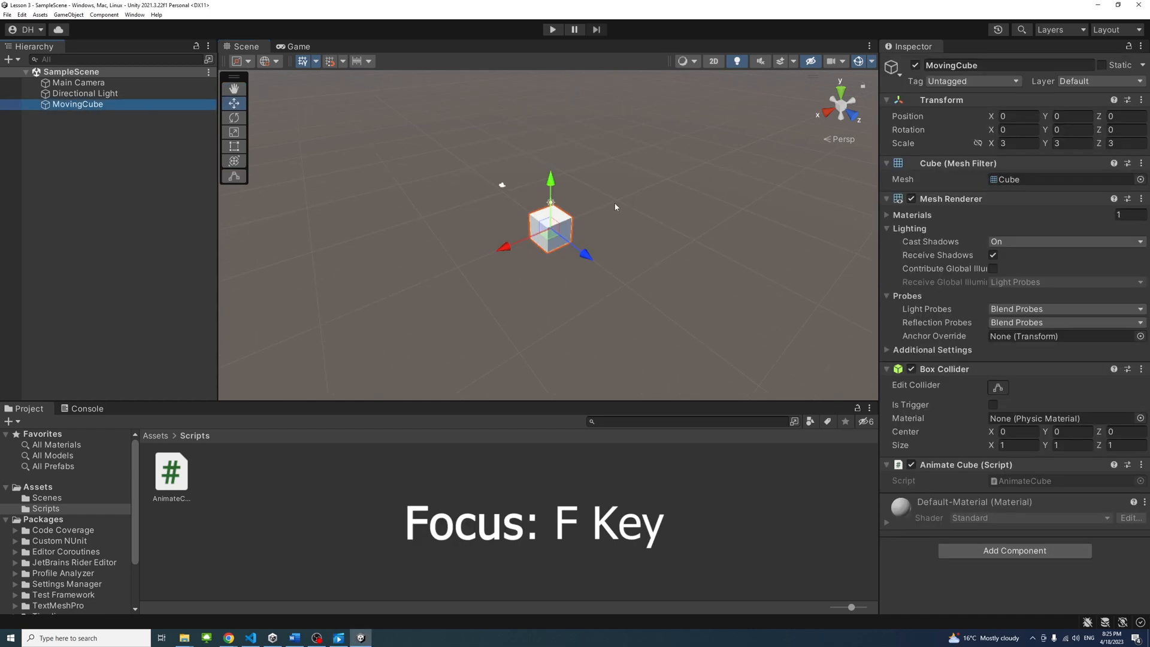
mouse_move(567, 230)
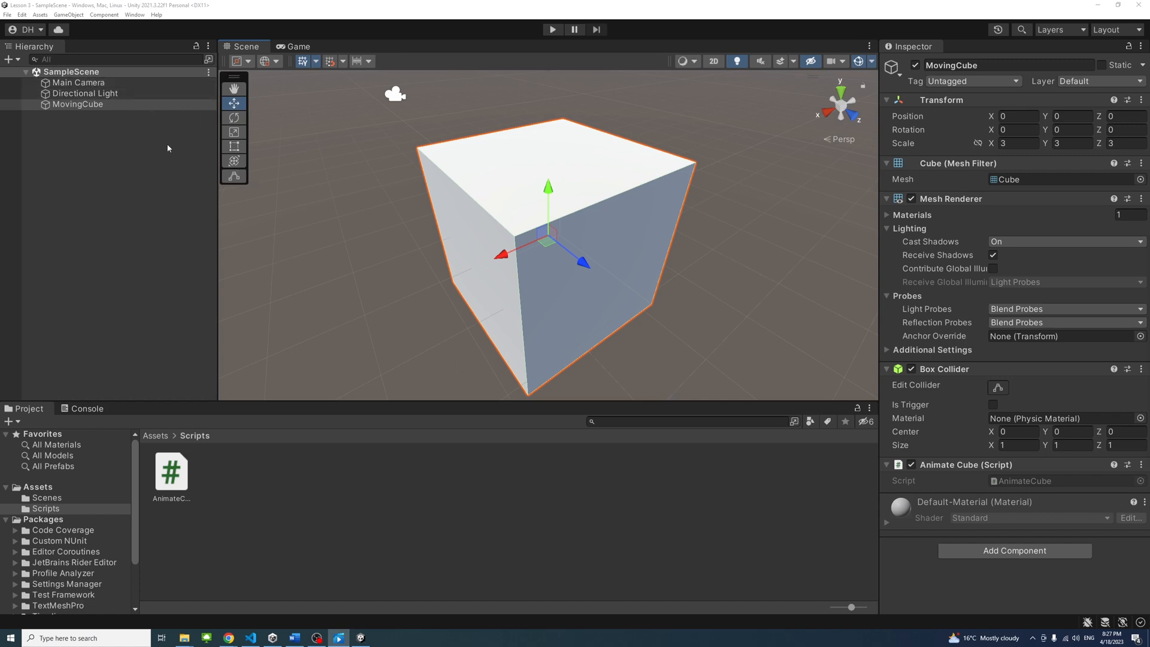
Select Main Camera in the Hierarchy and click twice in the top toolbar
left_click(79, 82)
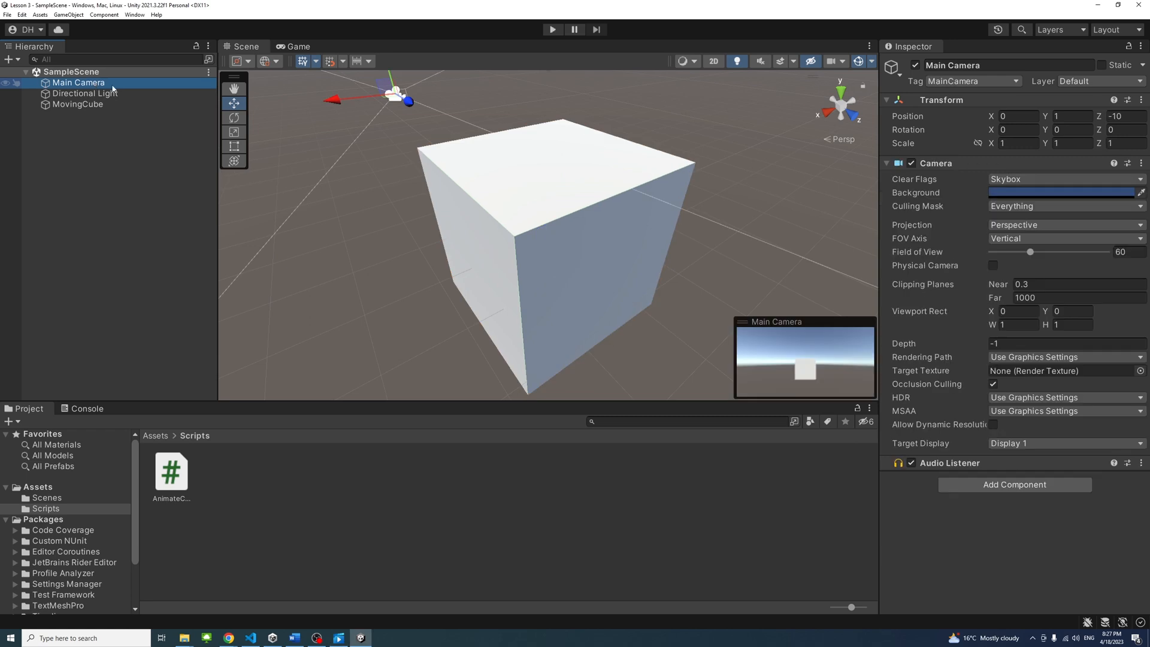
mouse_move(104, 87)
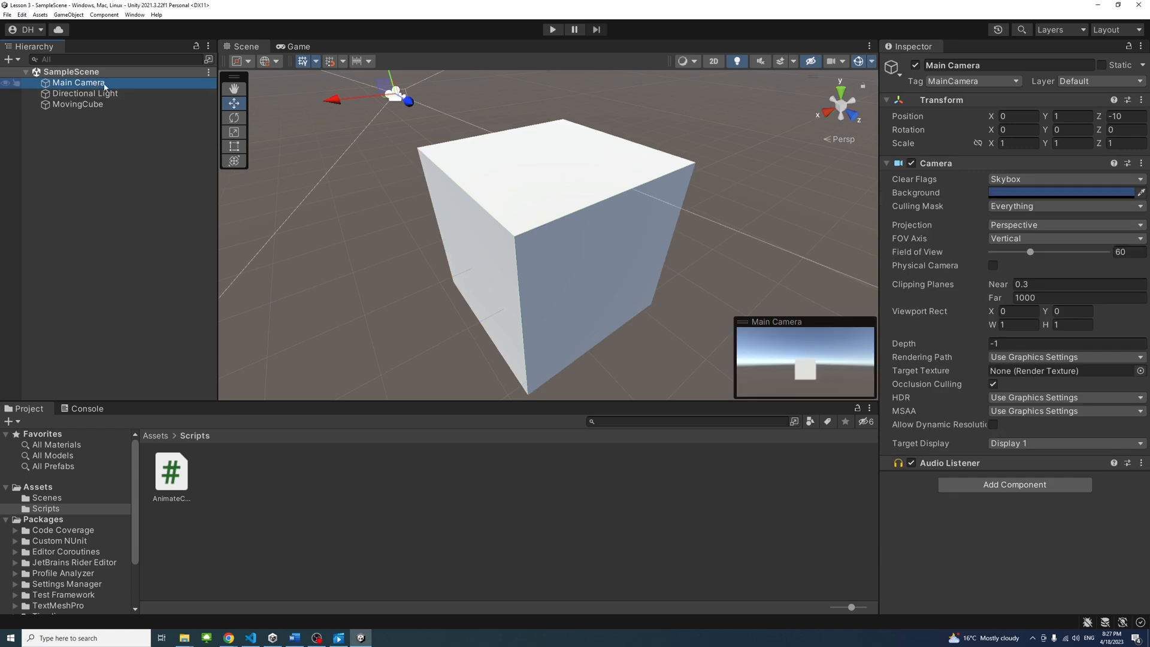
mouse_move(839, 380)
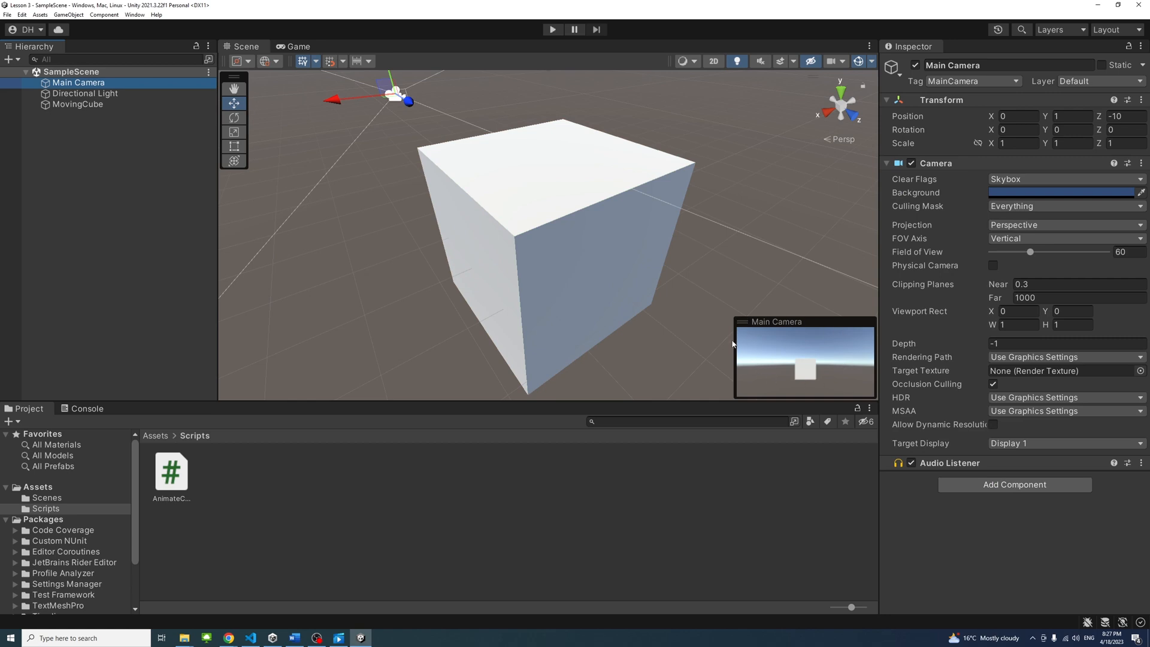
mouse_move(703, 326)
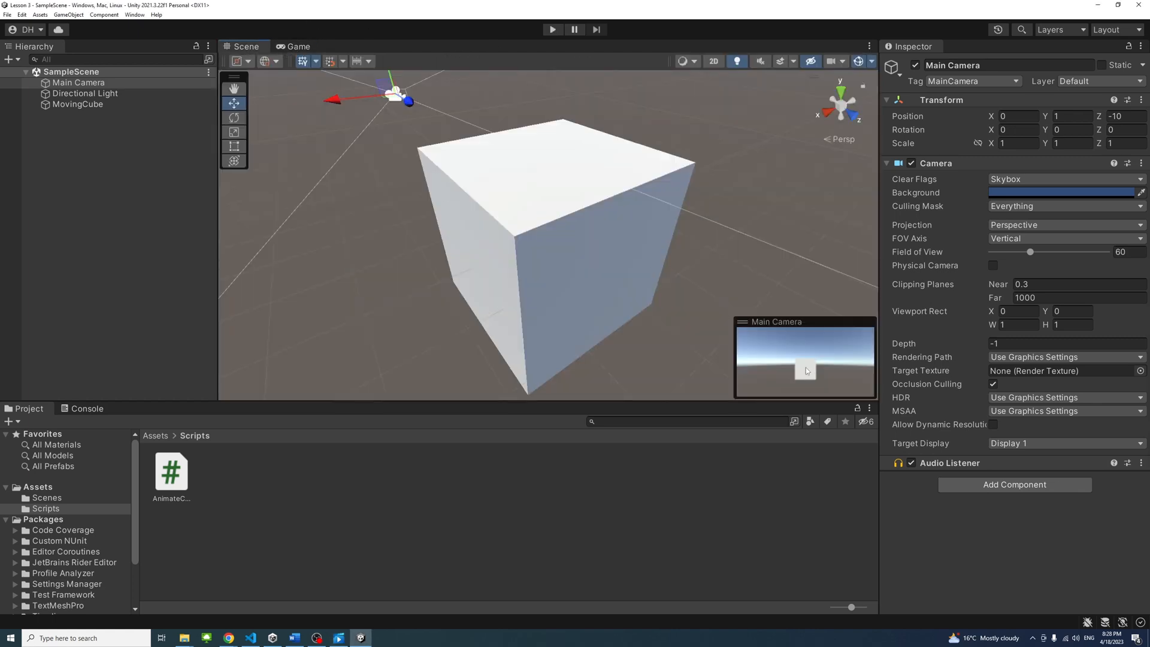
left_click(551, 29)
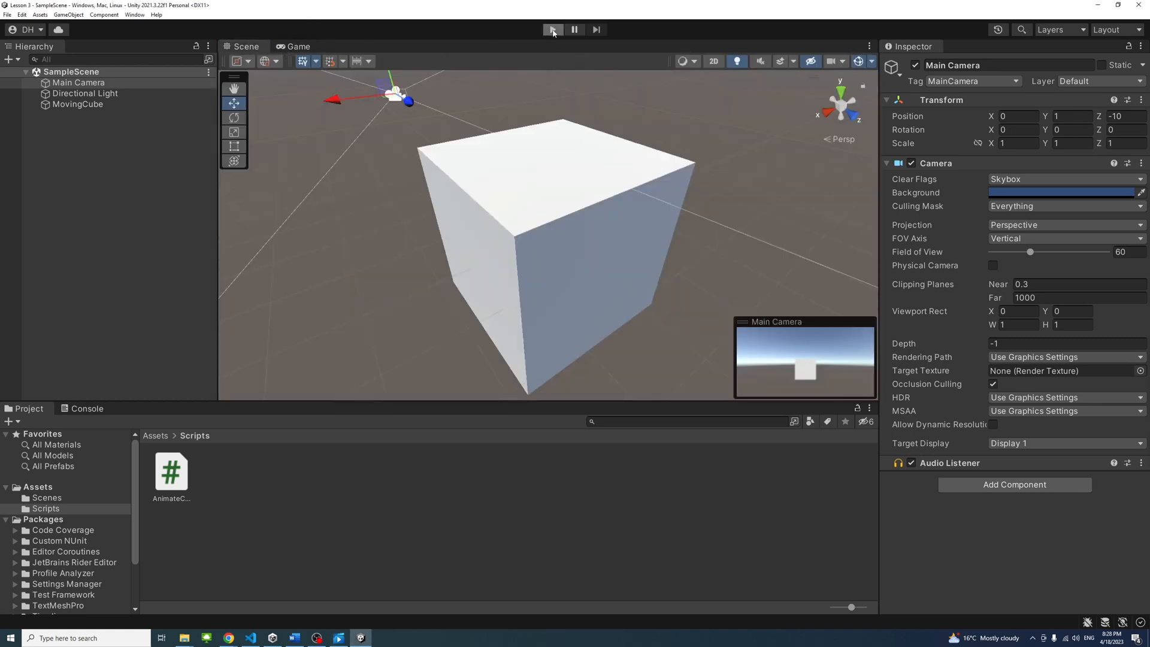
left_click(552, 30)
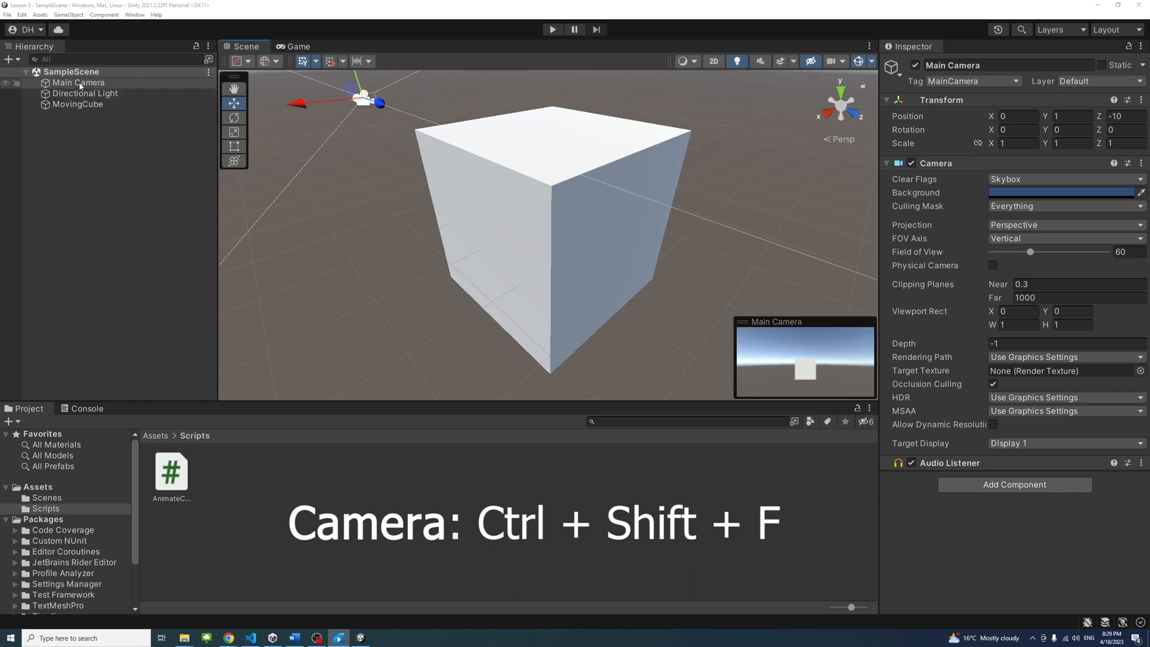
Align Main Camera with the current scene view via its context menu's Align With View
left_click(78, 82)
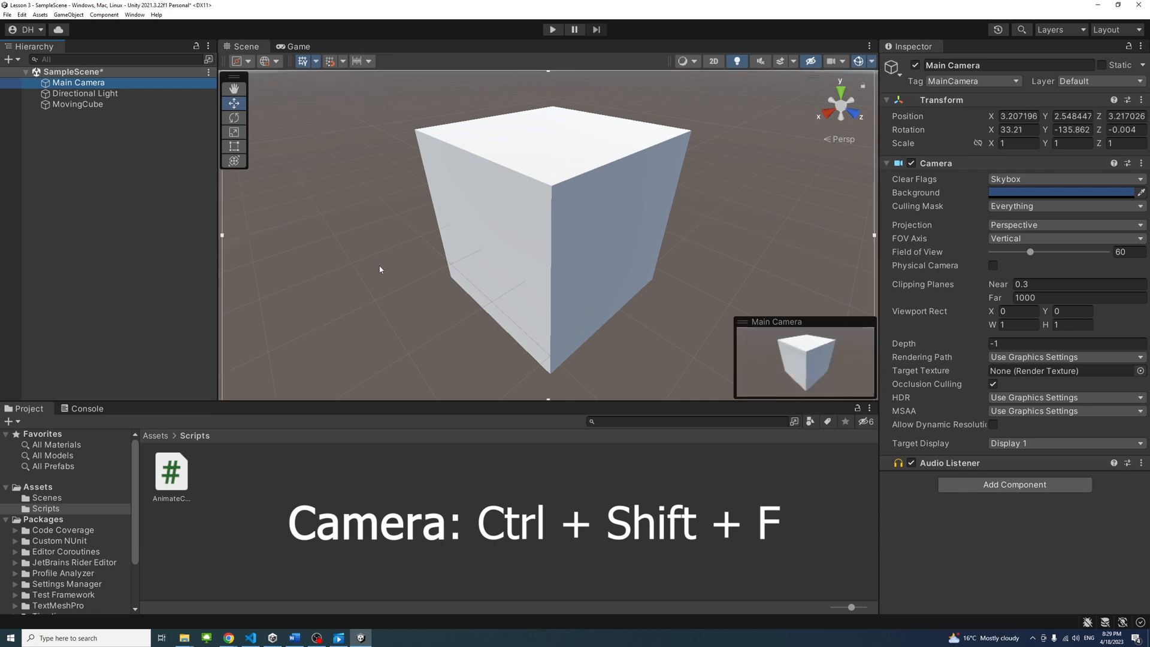
right_click(78, 82)
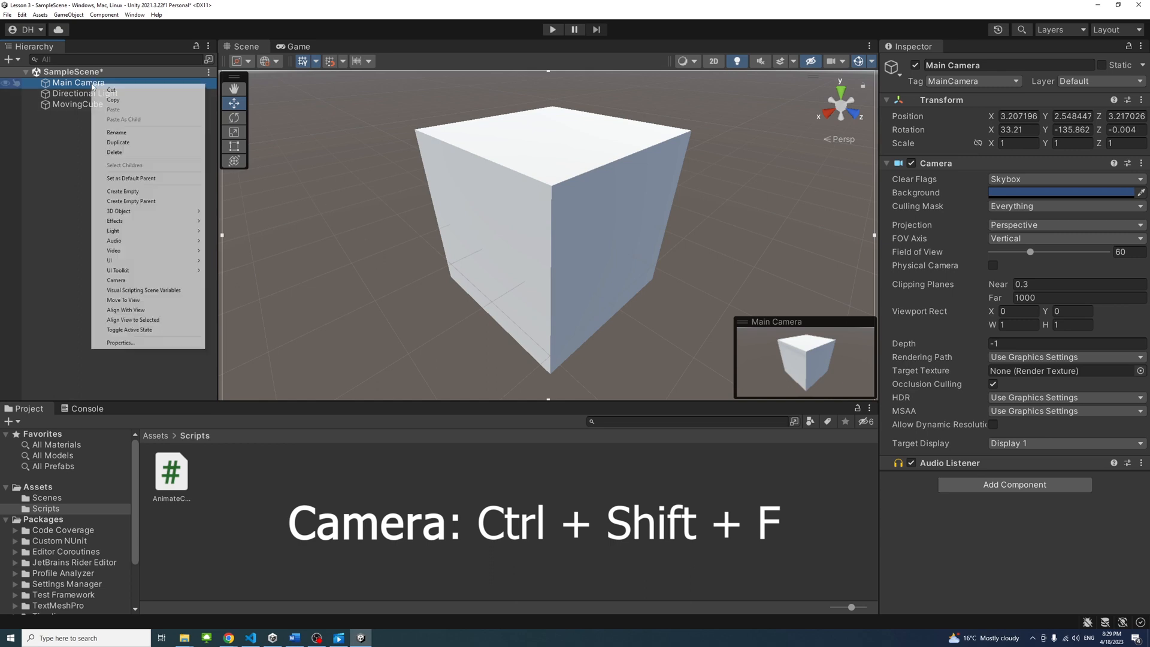
mouse_move(136, 100)
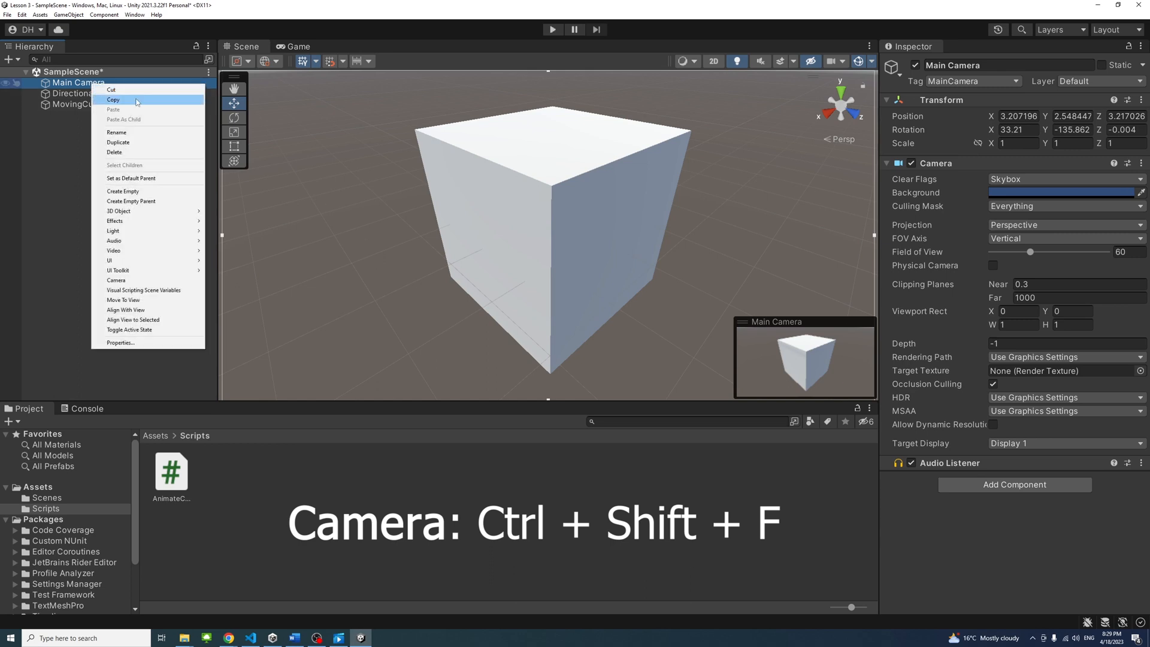
mouse_move(124, 309)
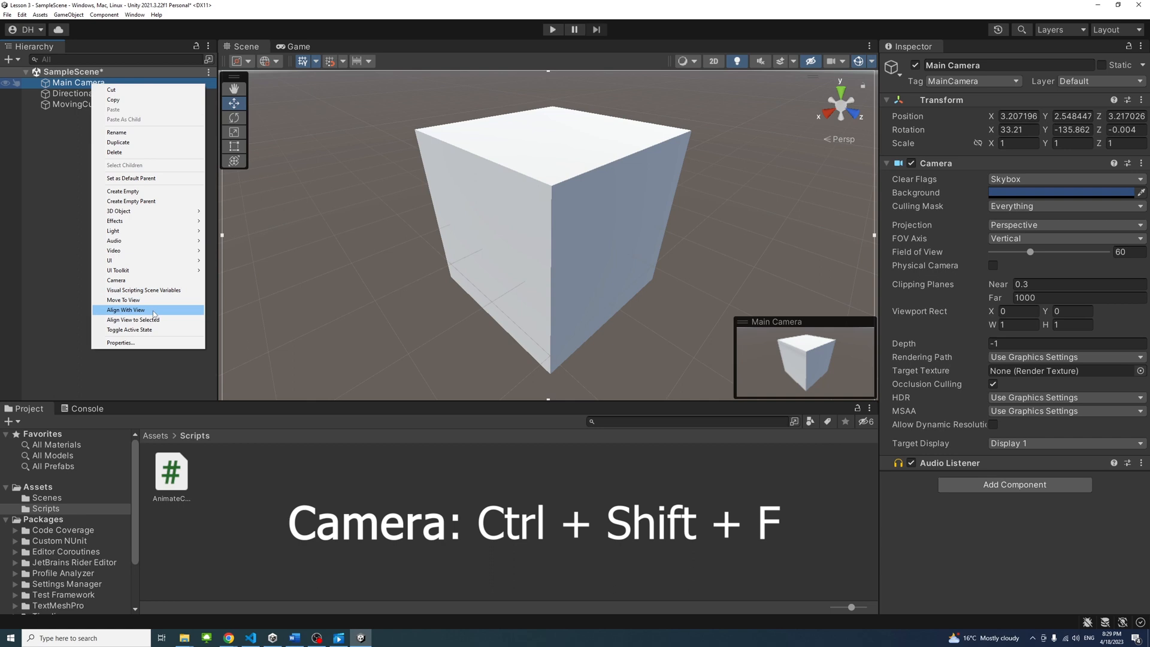
left_click(125, 309)
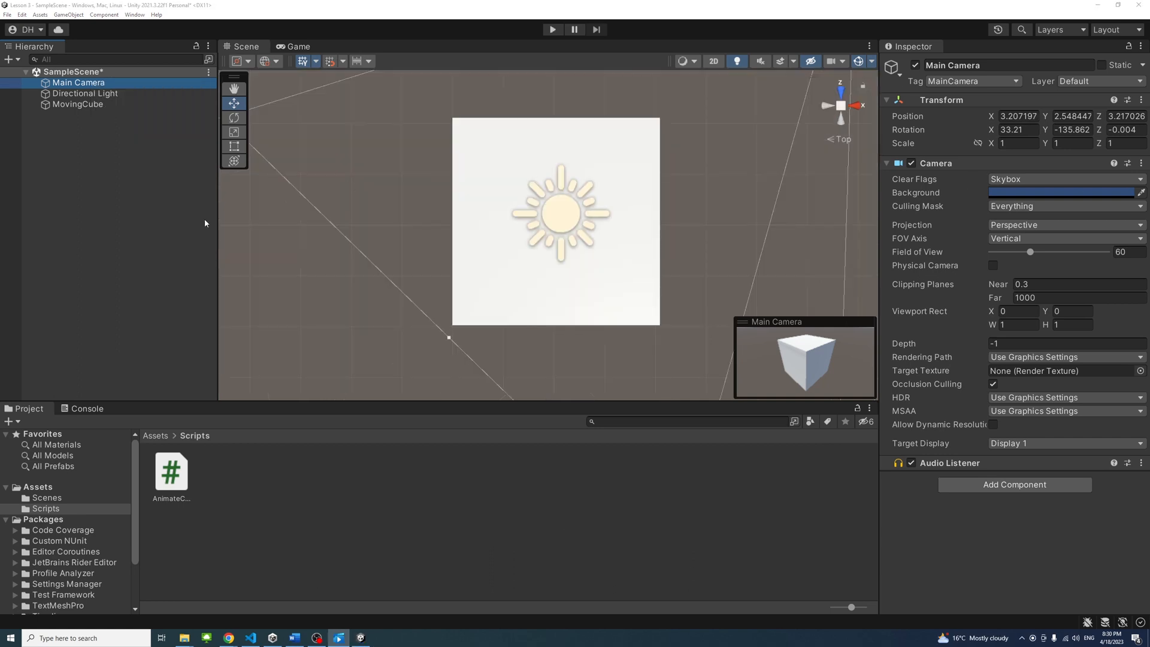
mouse_move(152, 157)
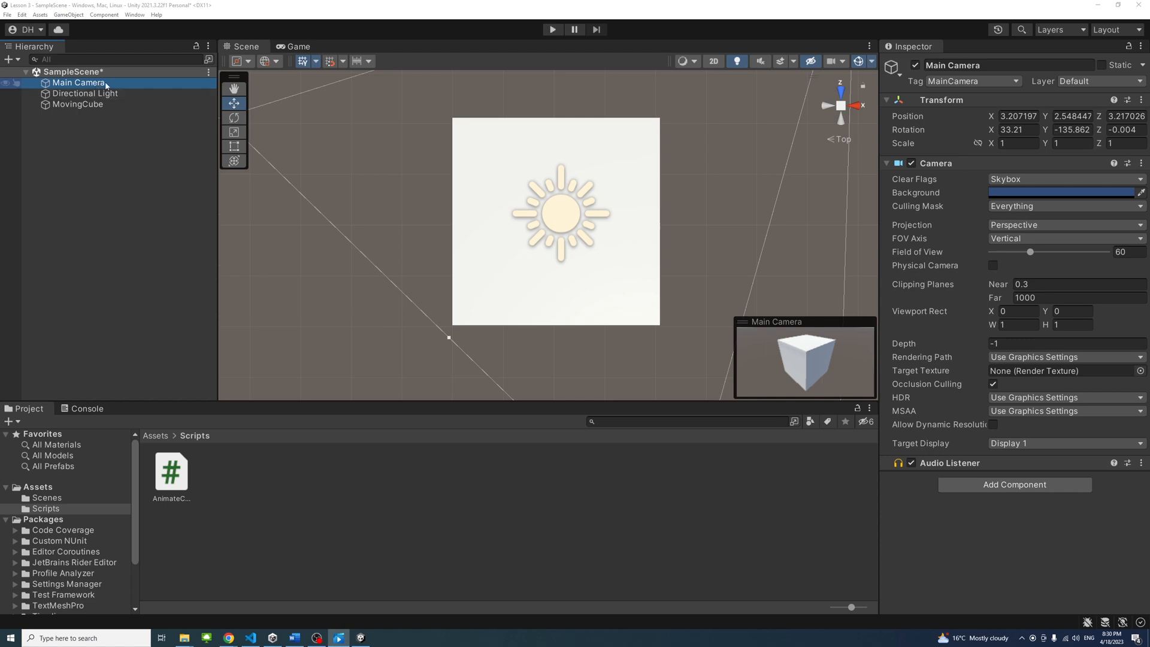
Open the Main Camera's Hierarchy context menu
right_click(79, 82)
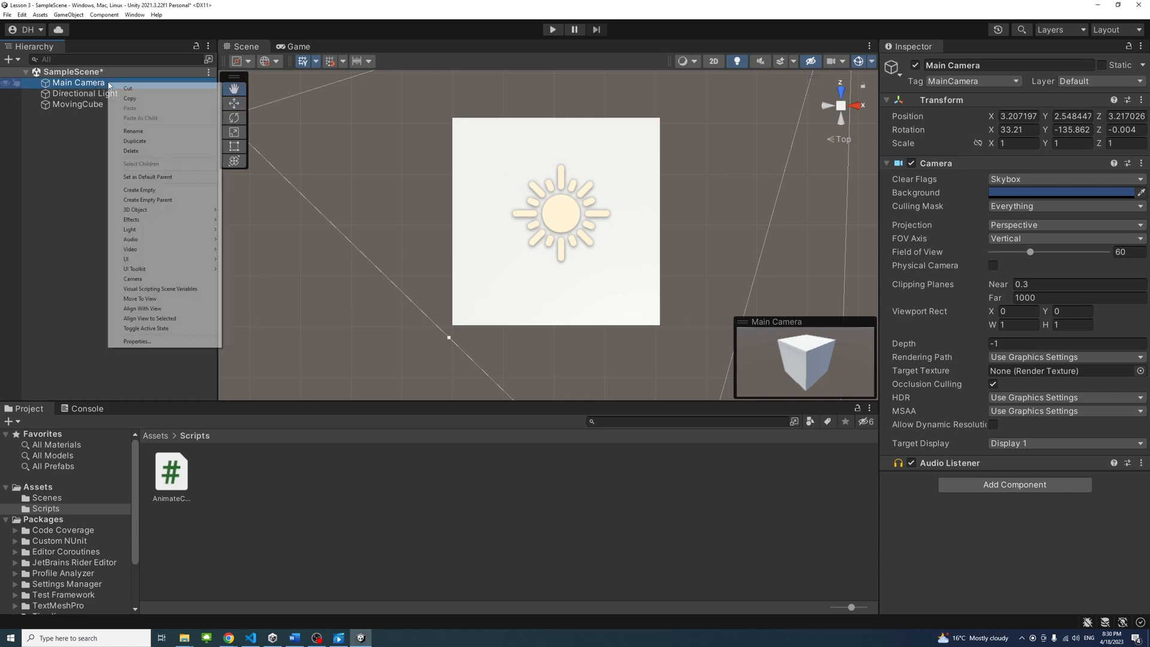